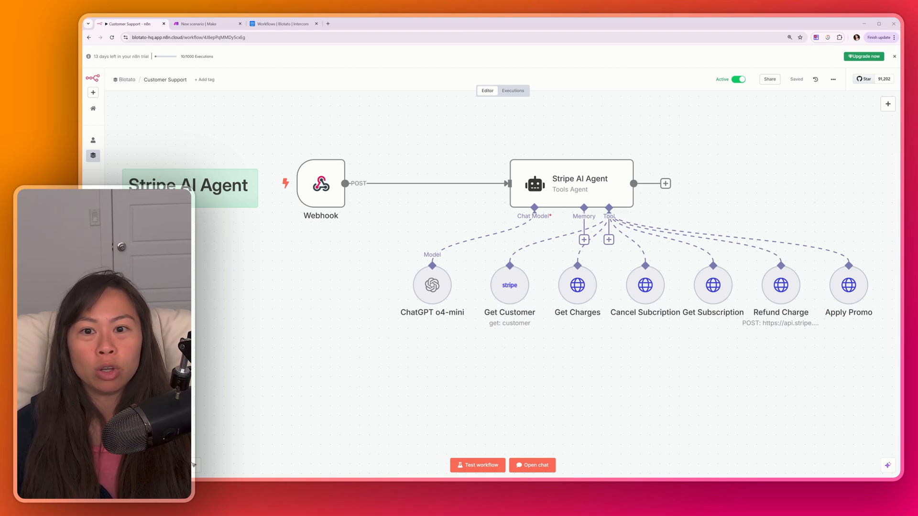
Step: Switch between the Make scenario and n8n, then bring up Intercom's live Billing workflow and scroll to its paths
click(204, 23)
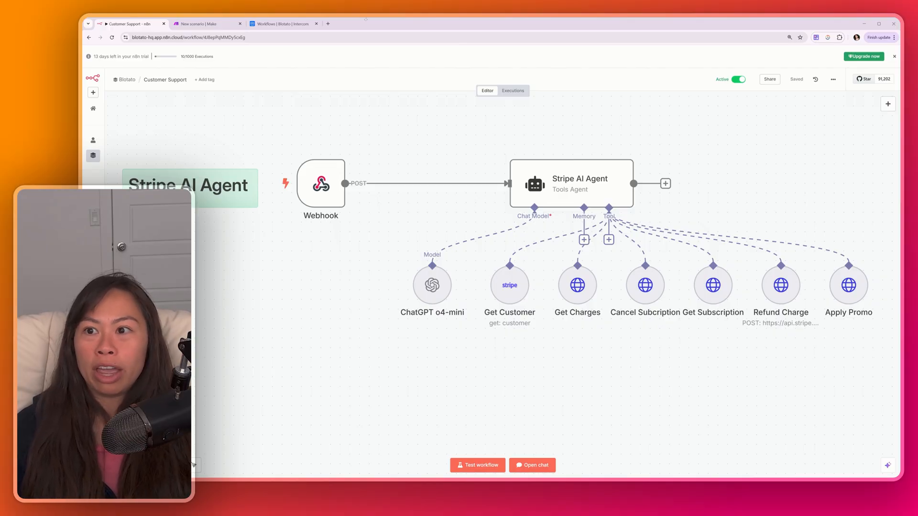
click(207, 23)
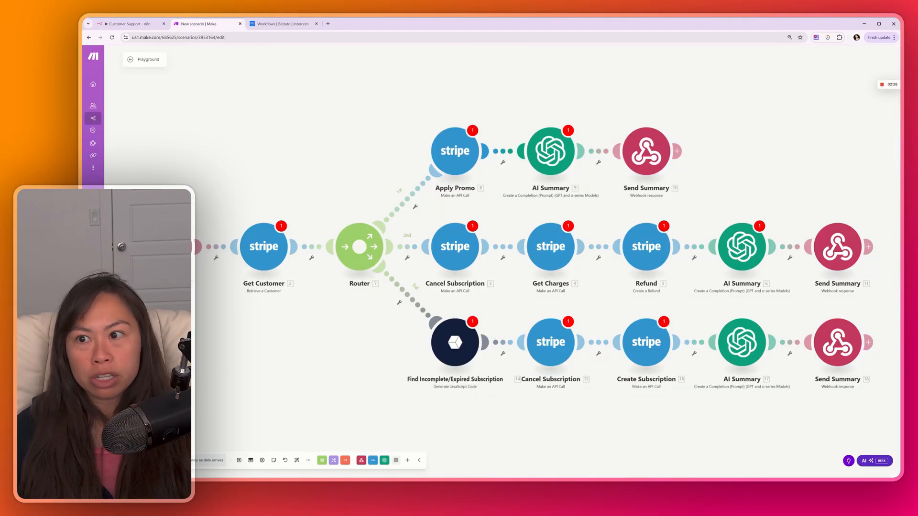
click(284, 24)
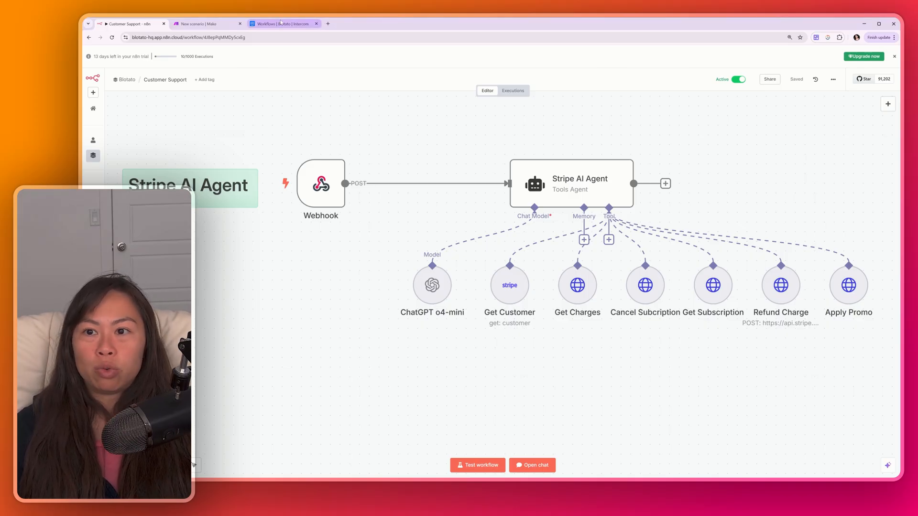
click(283, 23)
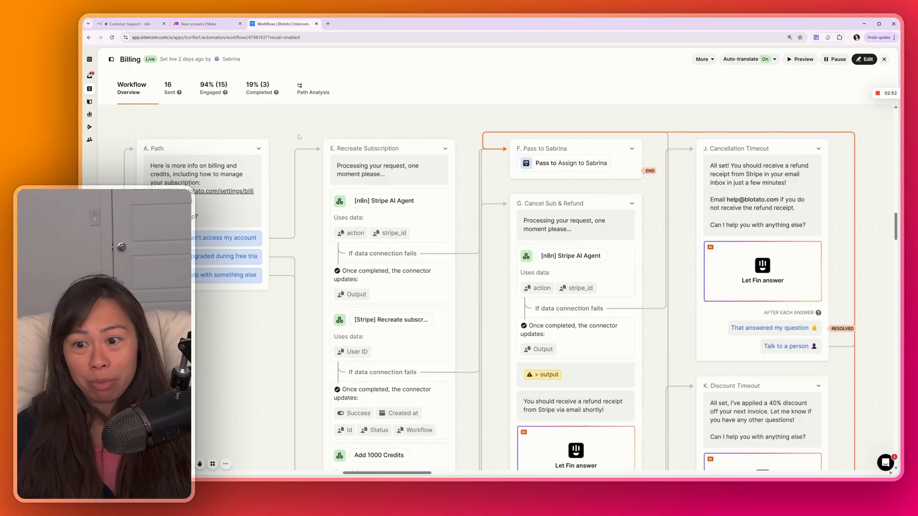
scroll(down, 3)
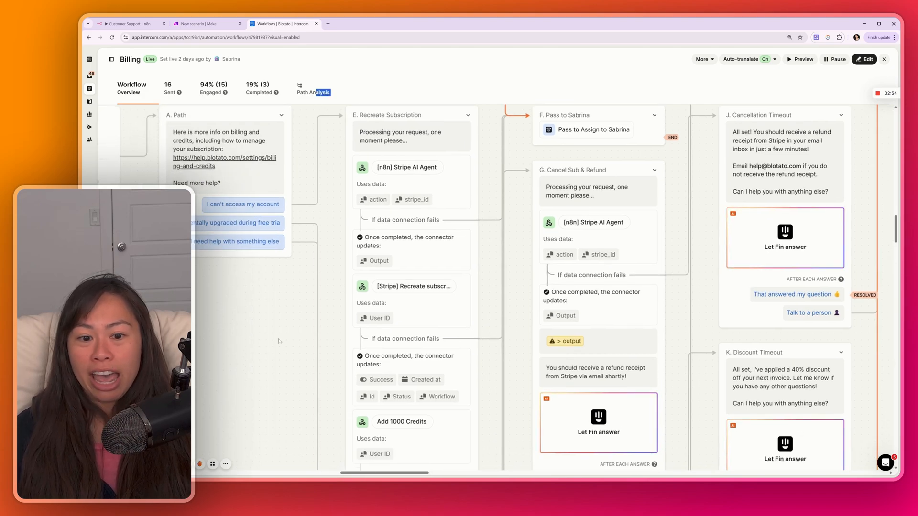
scroll(down, 3)
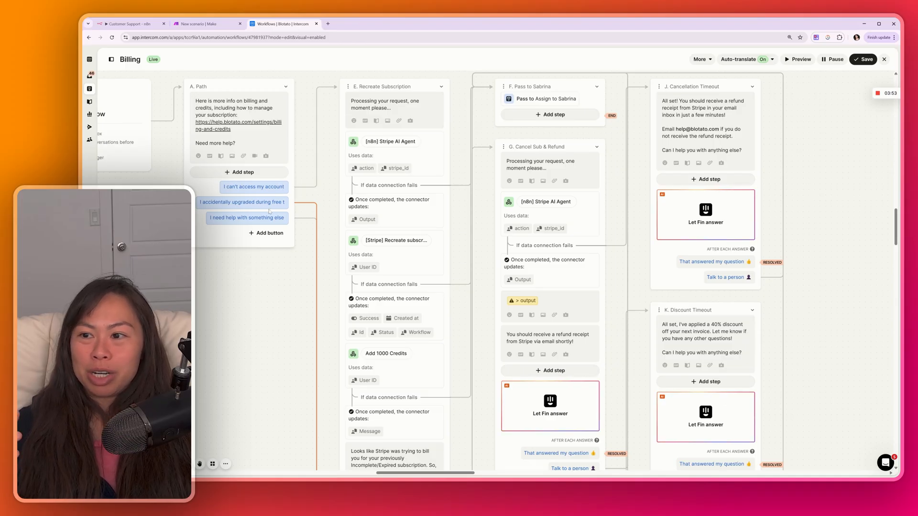
scroll(down, 3)
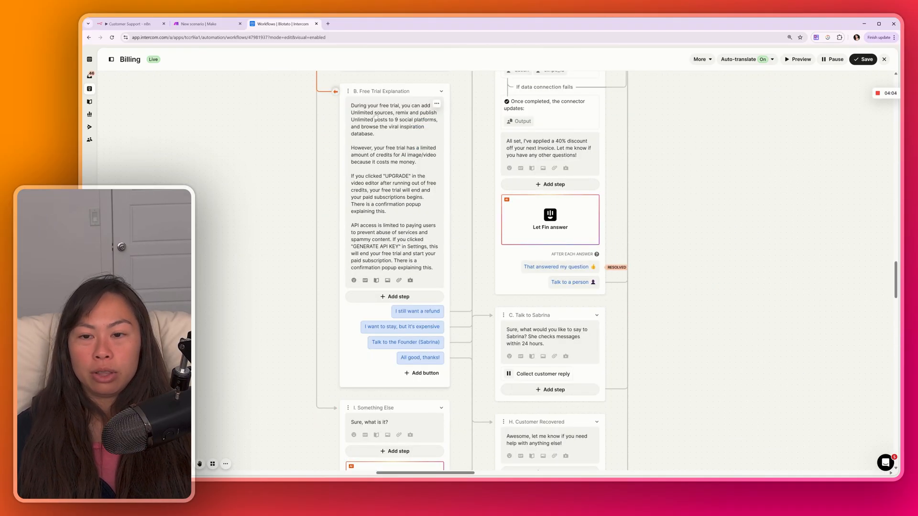
drag(350, 176, 386, 210)
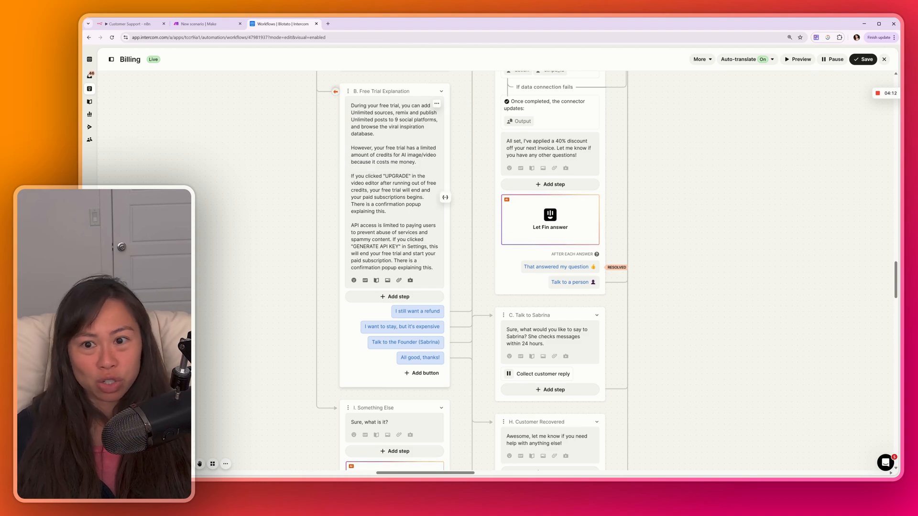
mouse_move(417, 278)
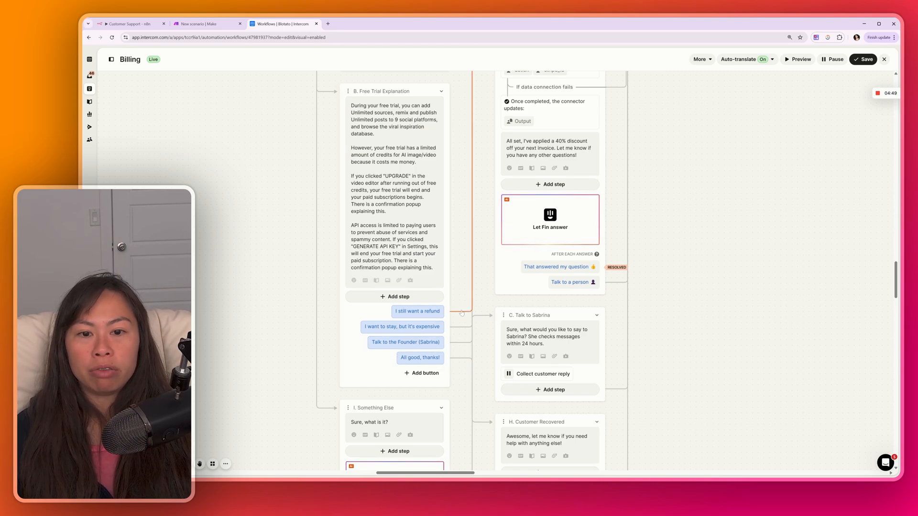
scroll(up, 3)
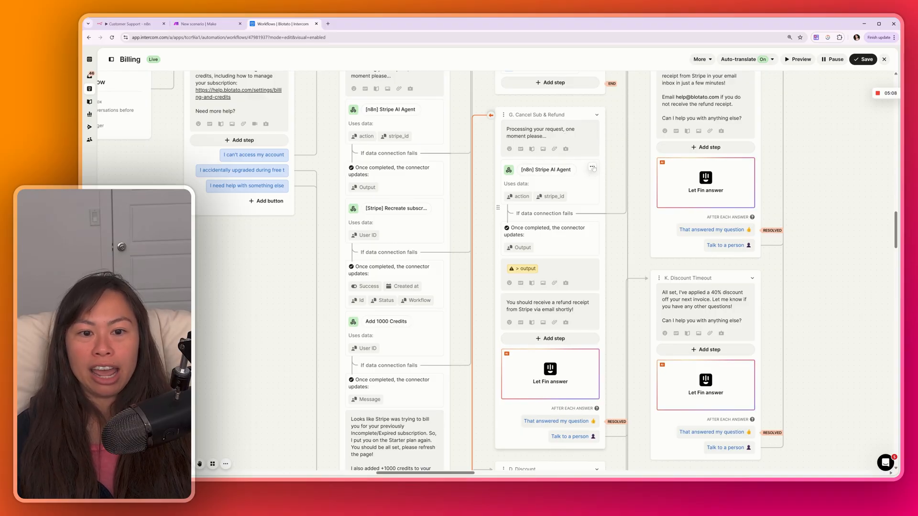
Step: View the Stripe AI Agent step's mapped action input 'cancel subscription and refund last charge' twice
click(591, 169)
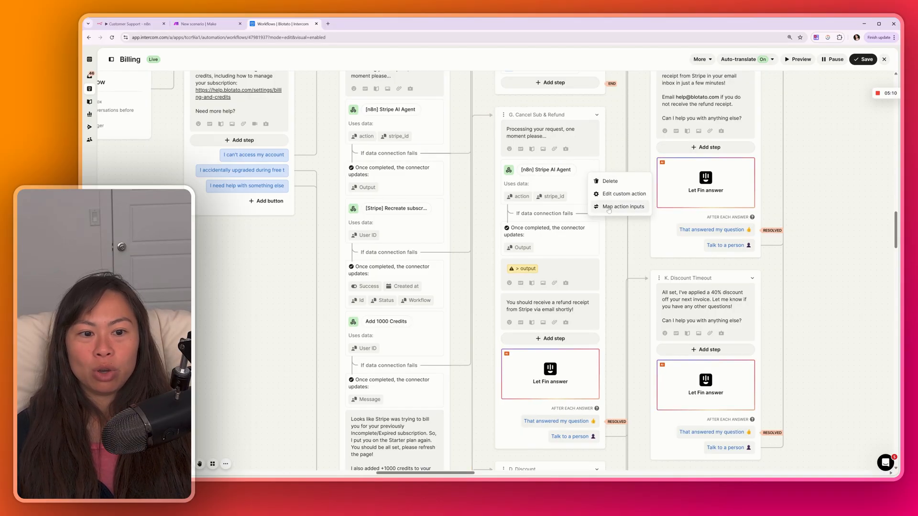
click(624, 194)
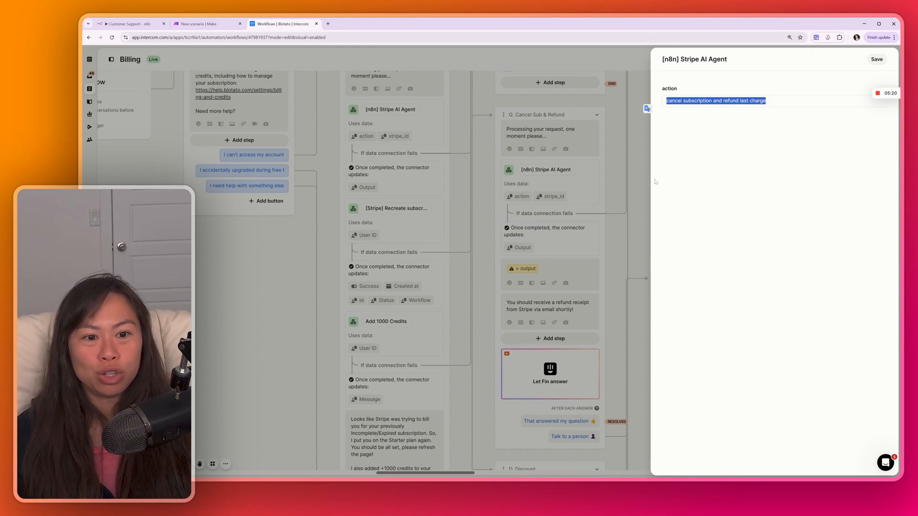
click(877, 58)
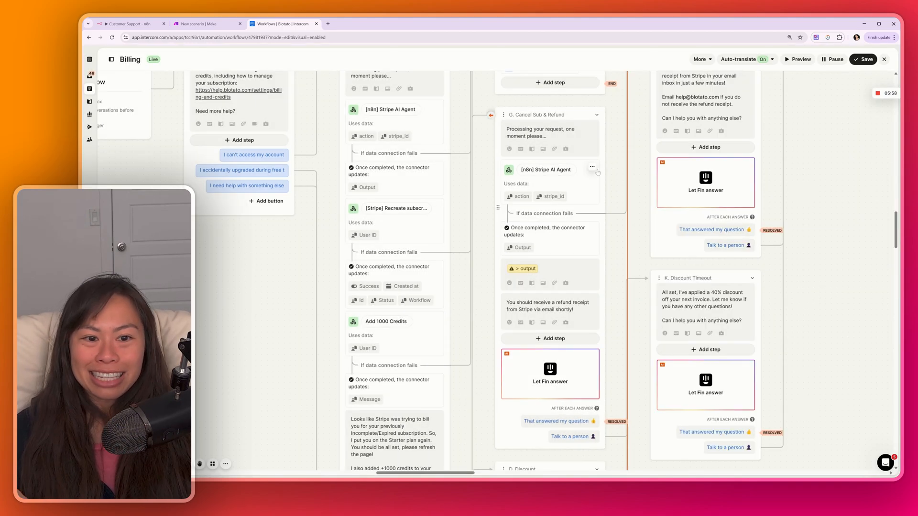
click(591, 166)
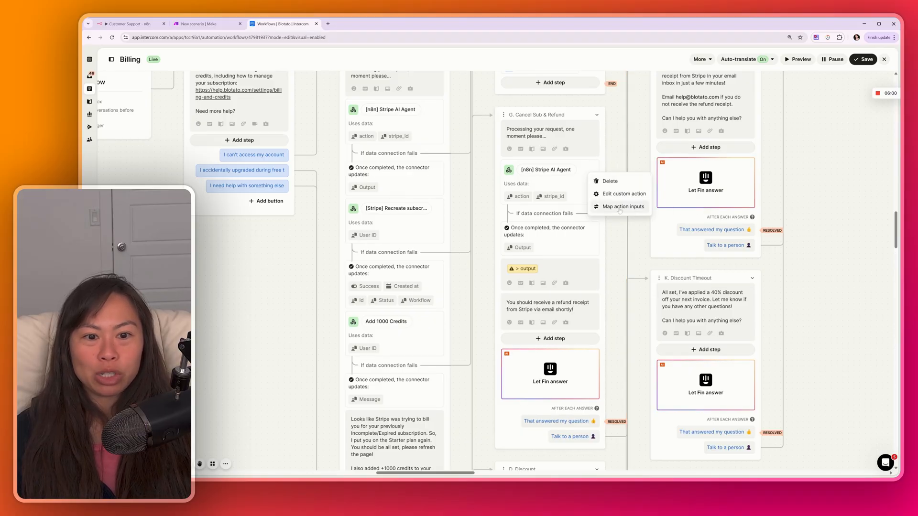
click(623, 207)
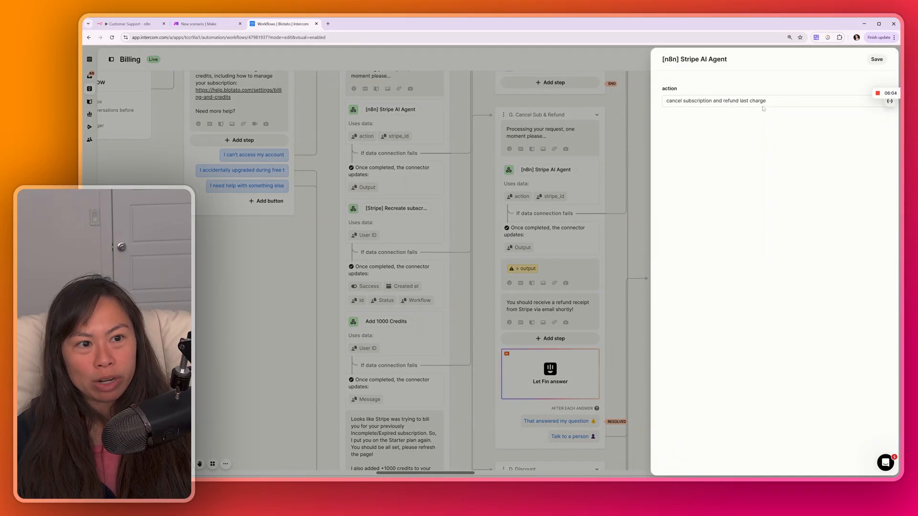
click(876, 58)
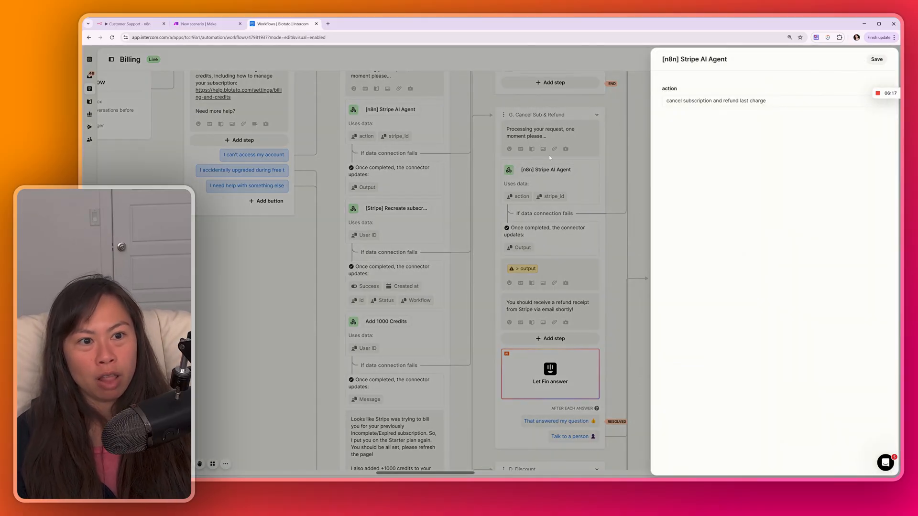
Step: Leave the Intercom step and switch over to the Make router scenario
click(760, 100)
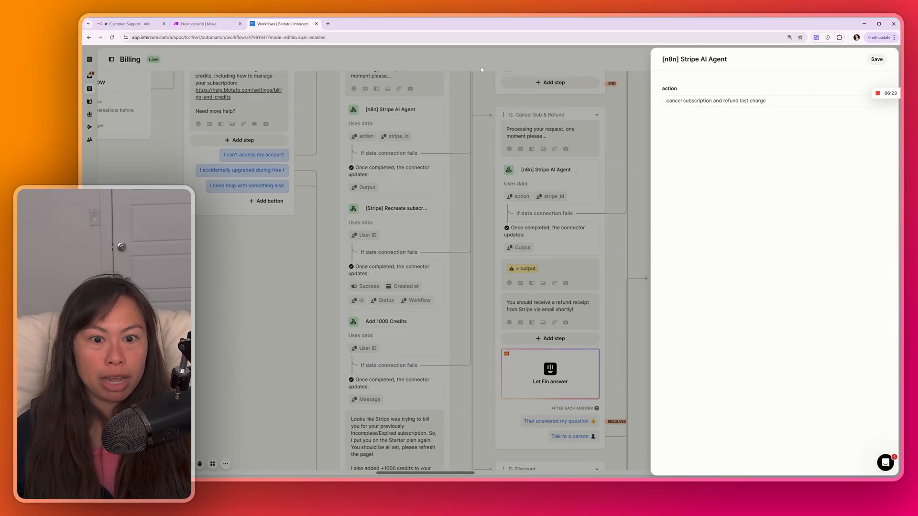
click(208, 24)
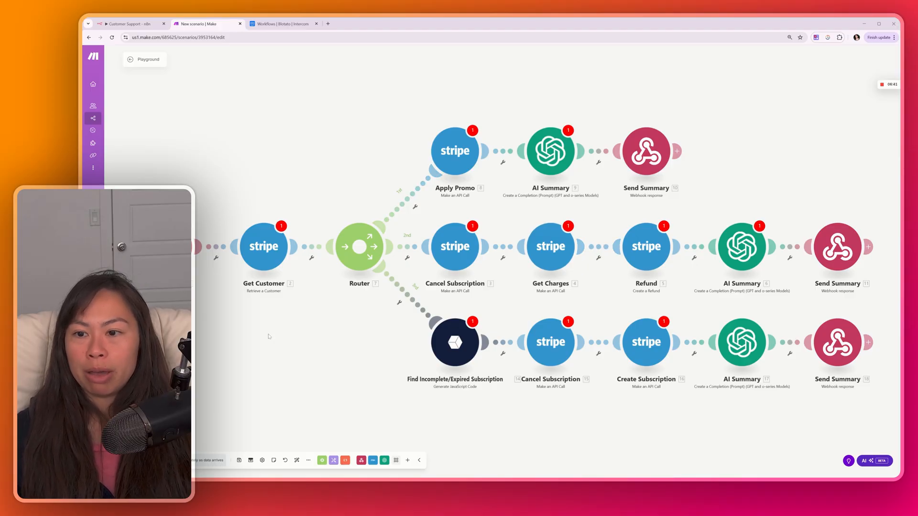
mouse_move(240, 164)
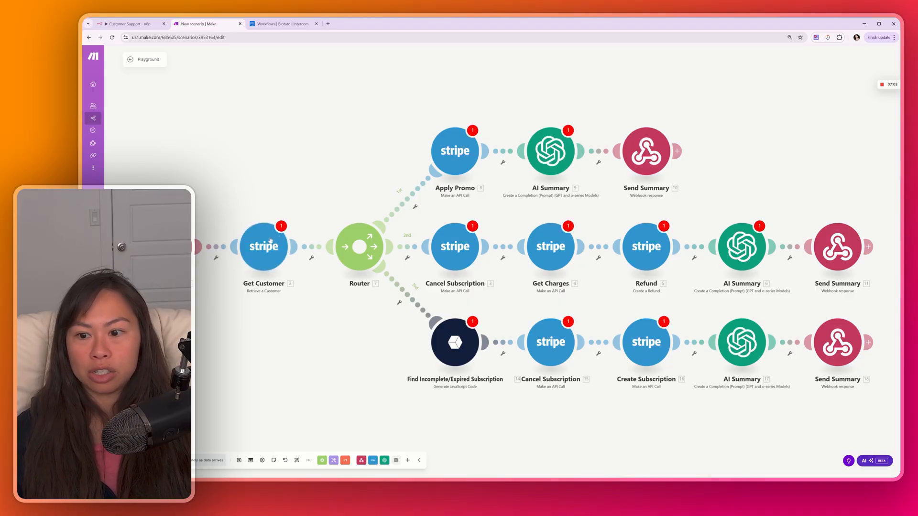
mouse_move(354, 206)
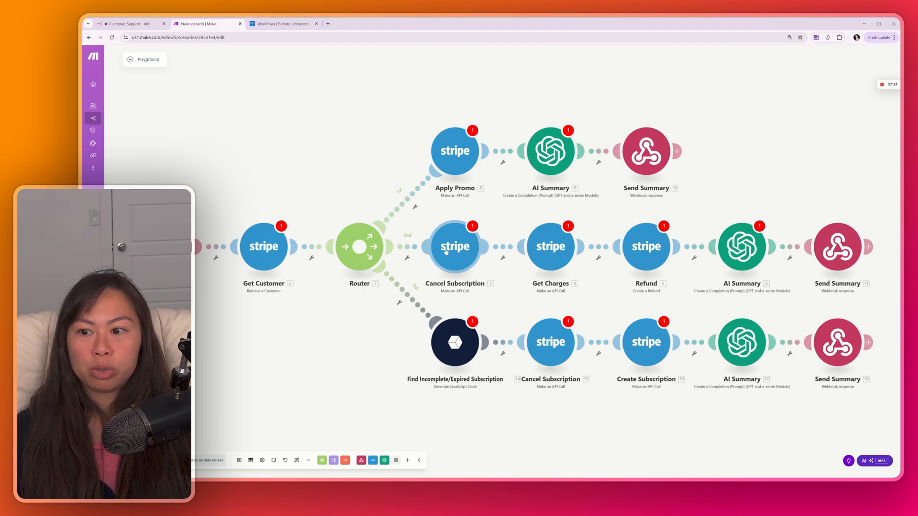
mouse_move(836, 246)
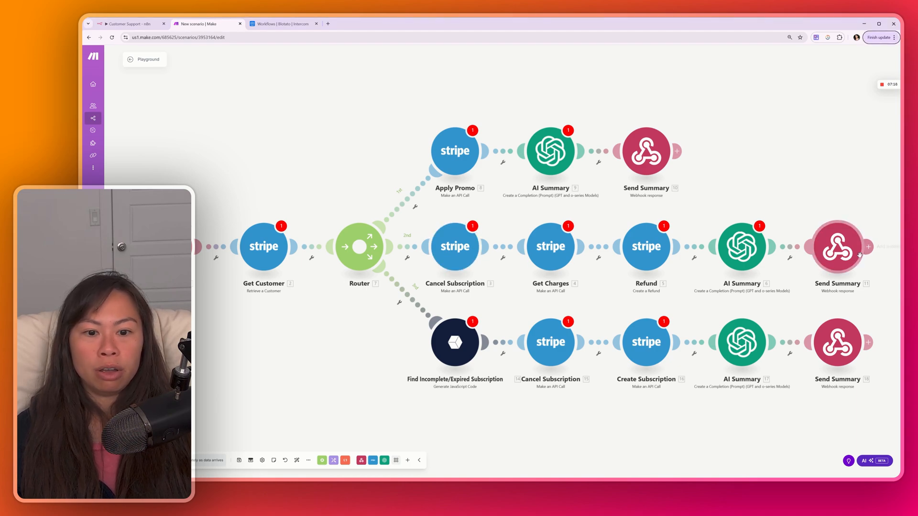
mouse_move(297, 236)
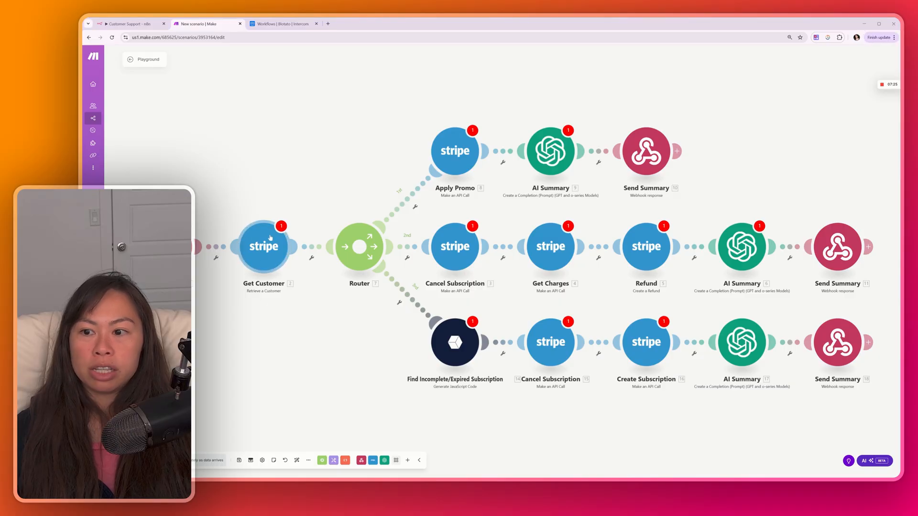
mouse_move(454, 246)
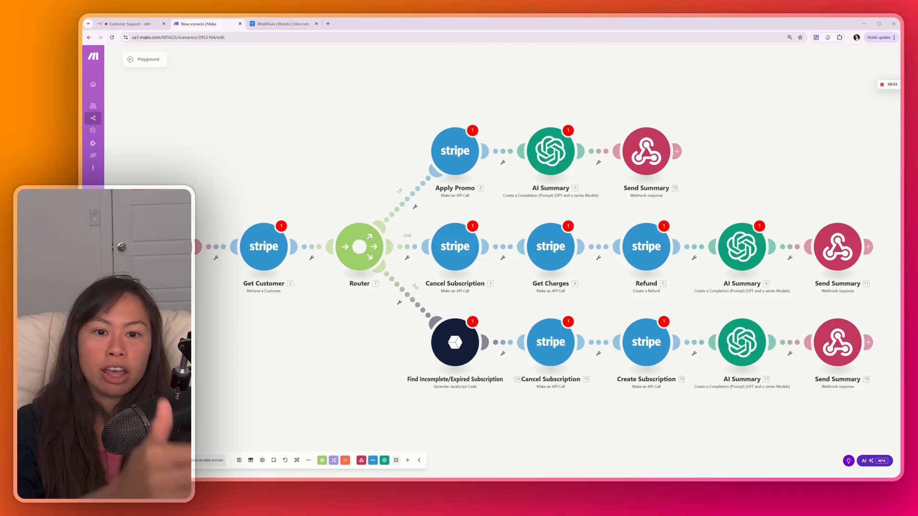
mouse_move(428, 212)
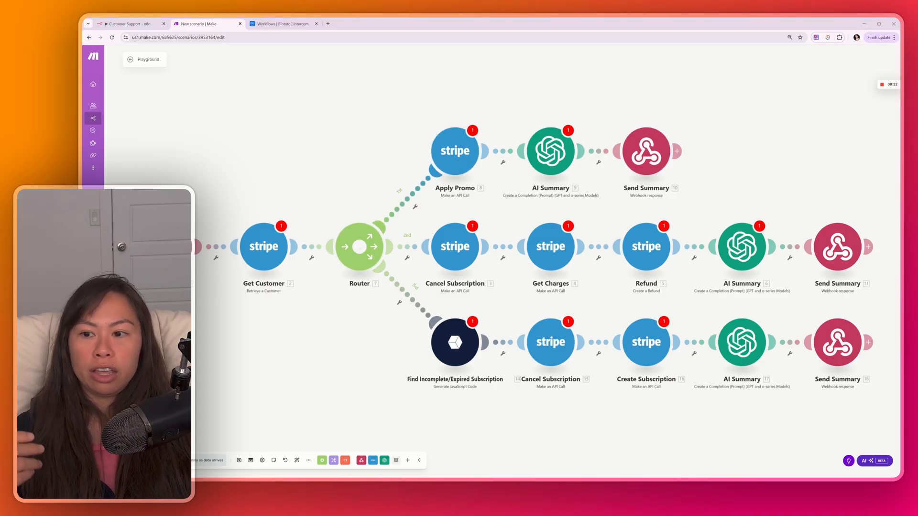
mouse_move(257, 202)
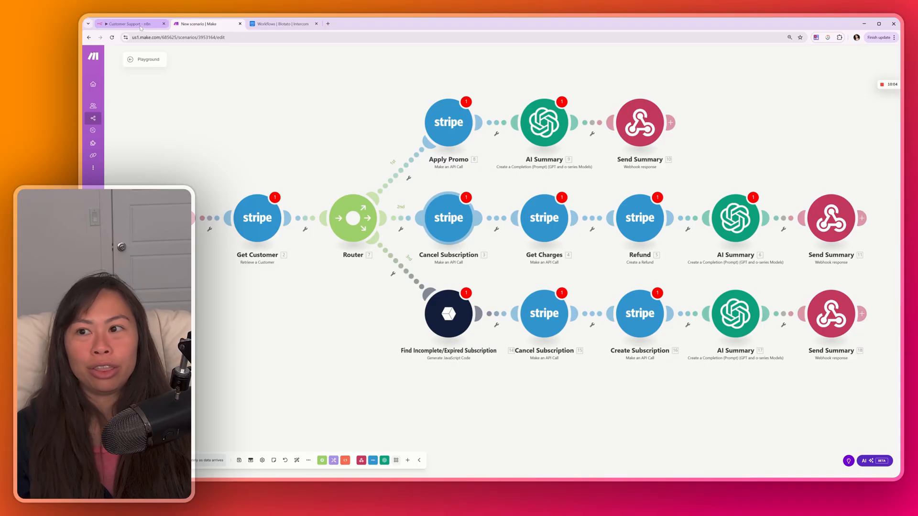
Step: Return to the n8n Customer Support workflow with its Stripe AI Agent, ChatGPT and Stripe tools
click(129, 24)
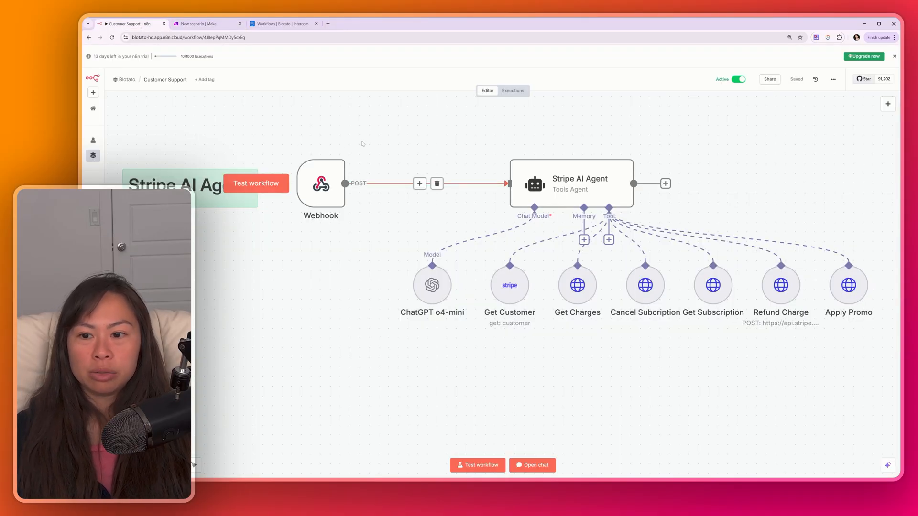
mouse_move(281, 168)
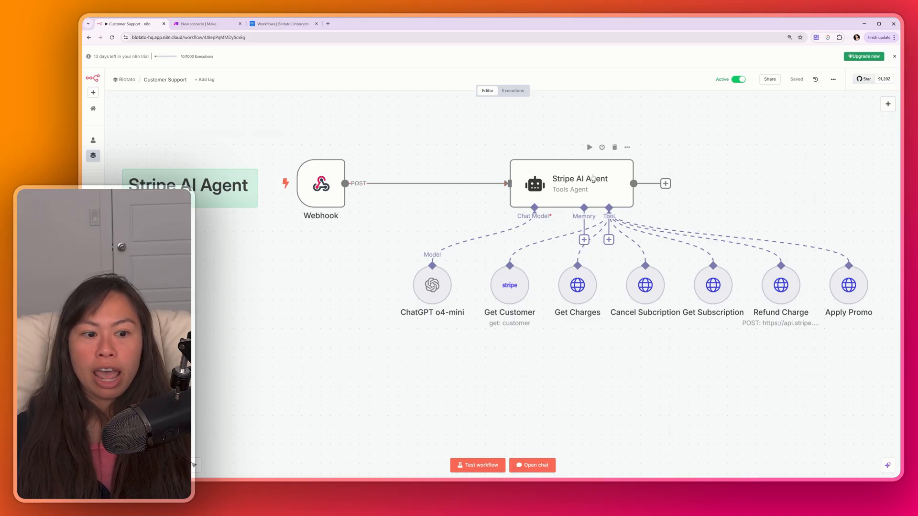
Step: View the Stripe AI Agent prompt and its ChatGPT o4-mini model using the OpenAI credential and o4-mini-2025-04-16
double_click(570, 184)
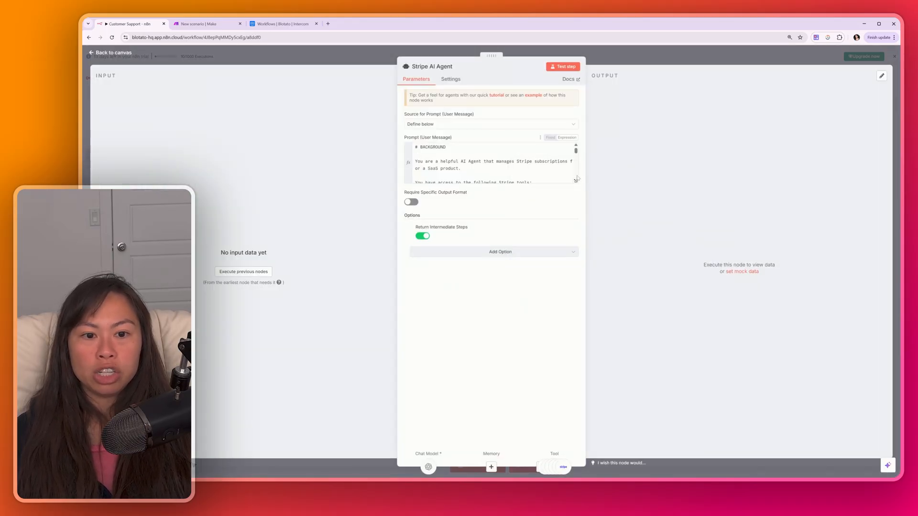
click(574, 150)
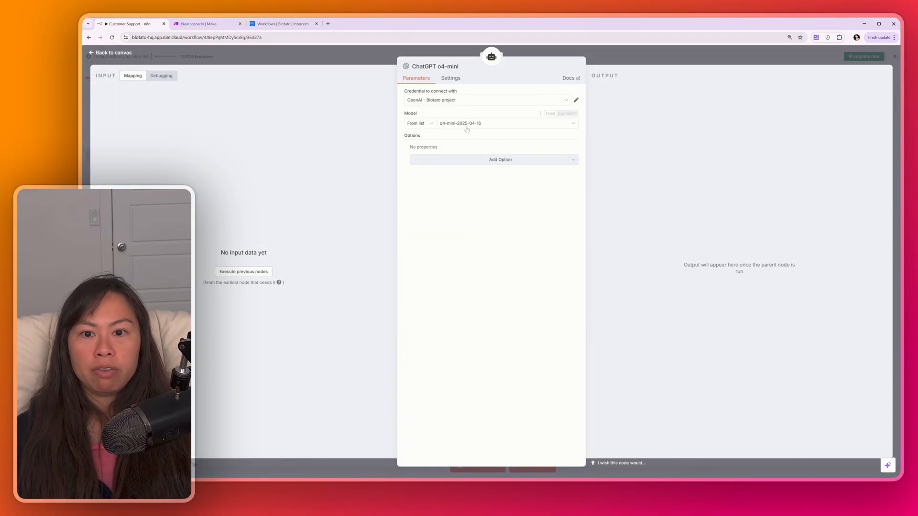
Step: Review the Get Customer Stripe lookup and Get Charges last-10-charges request, then return to the workflow overview
click(110, 52)
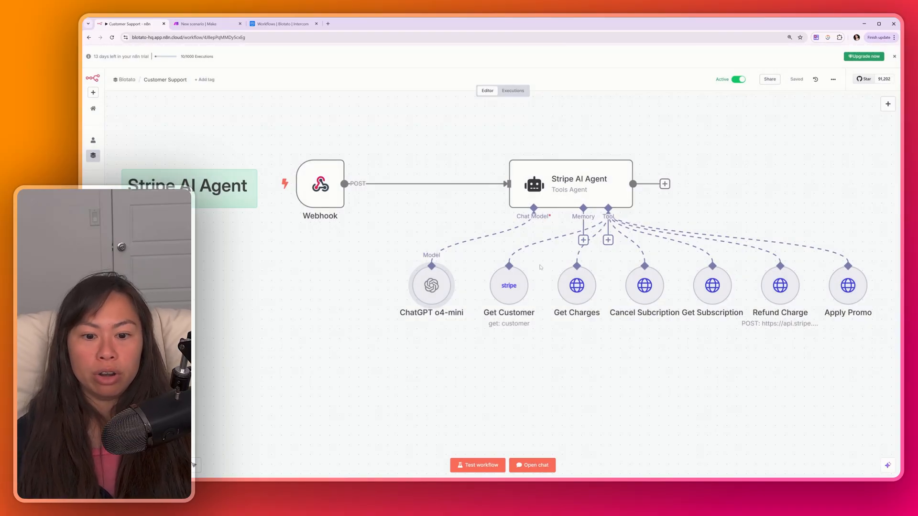
double_click(507, 286)
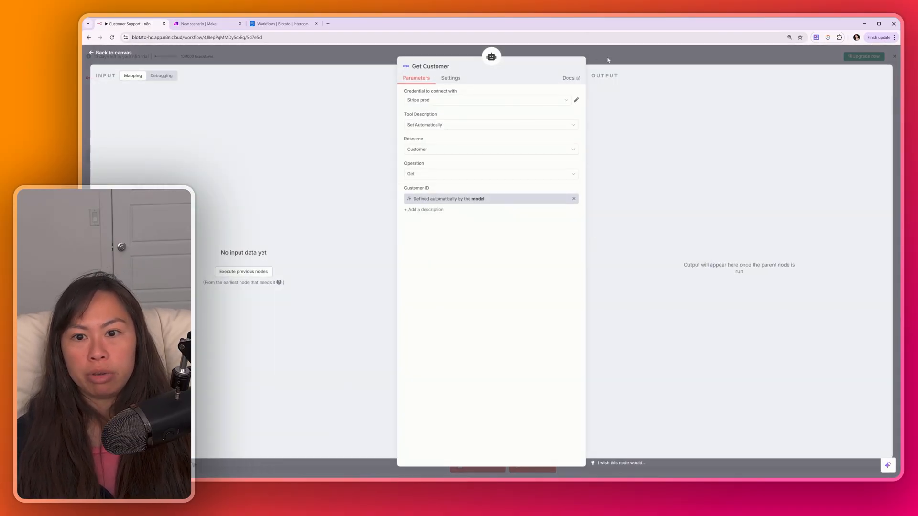
click(110, 51)
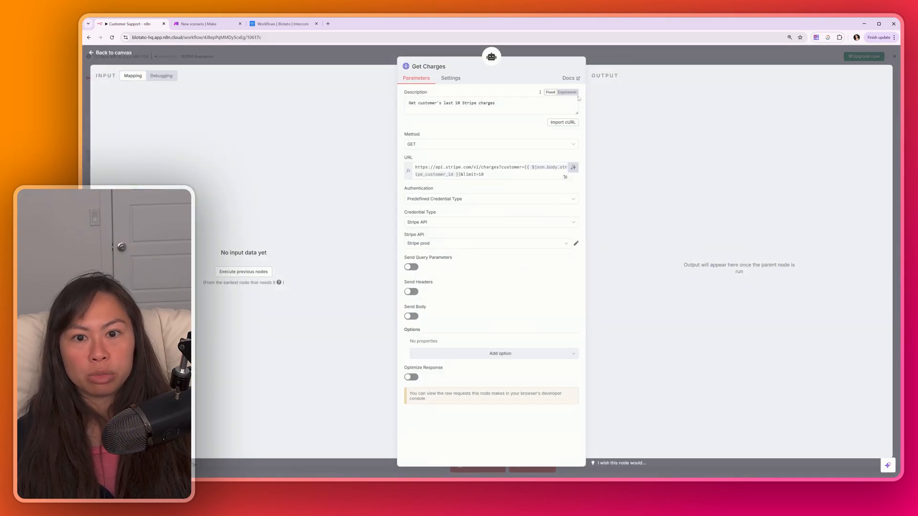
click(112, 51)
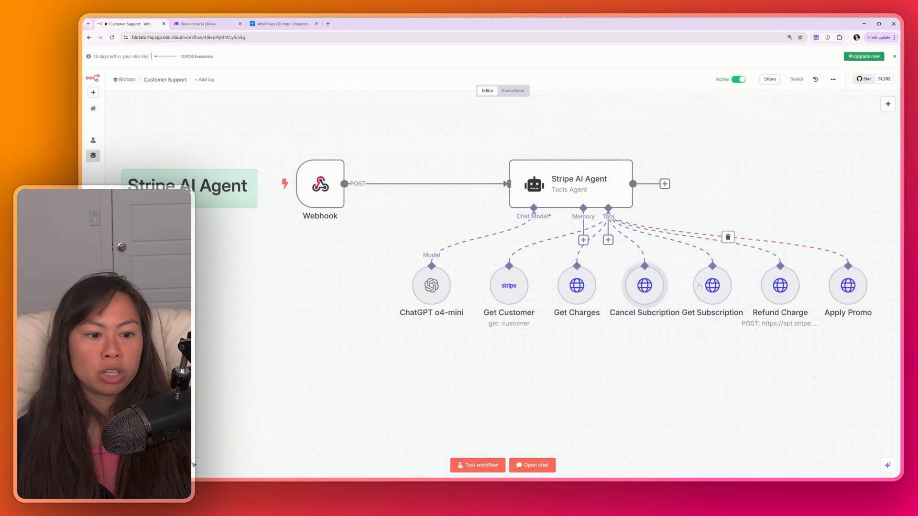
mouse_move(778, 284)
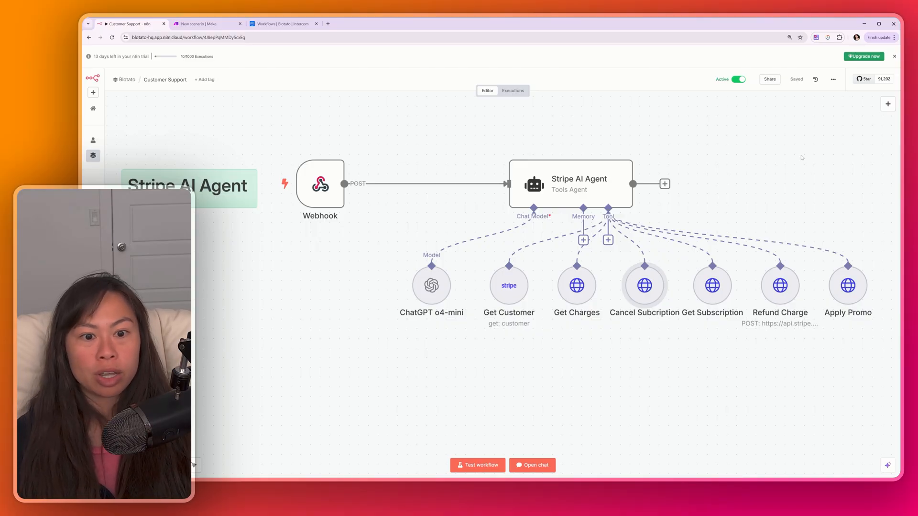
click(205, 24)
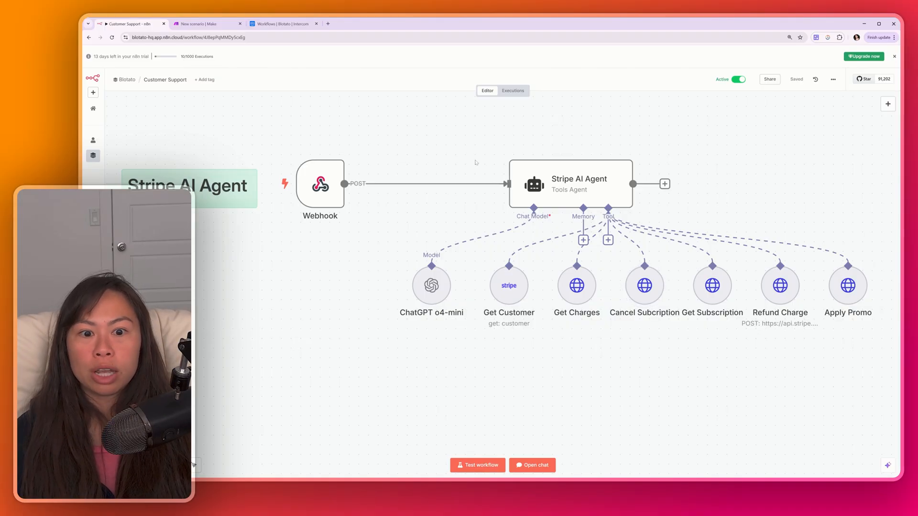
Step: Scroll through Intercom's Billing workflow paths that trigger the n8n Stripe AI Agent step
click(284, 24)
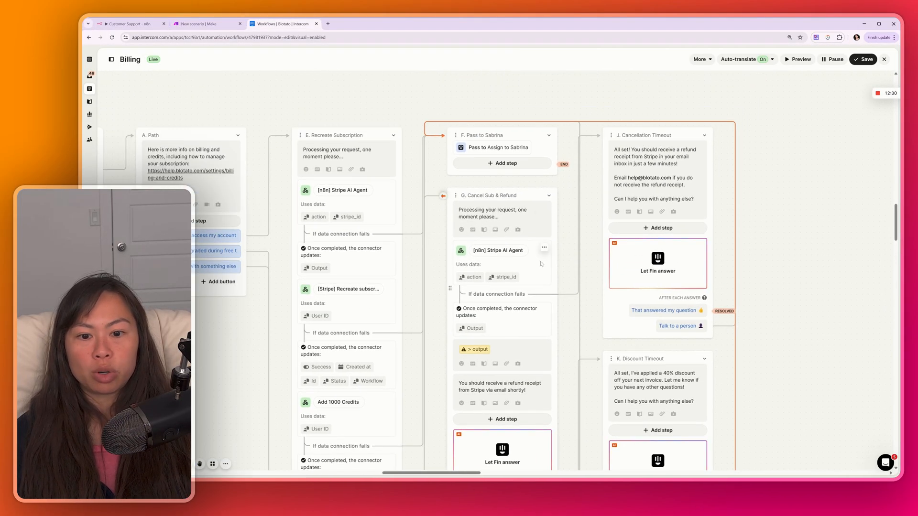
click(543, 248)
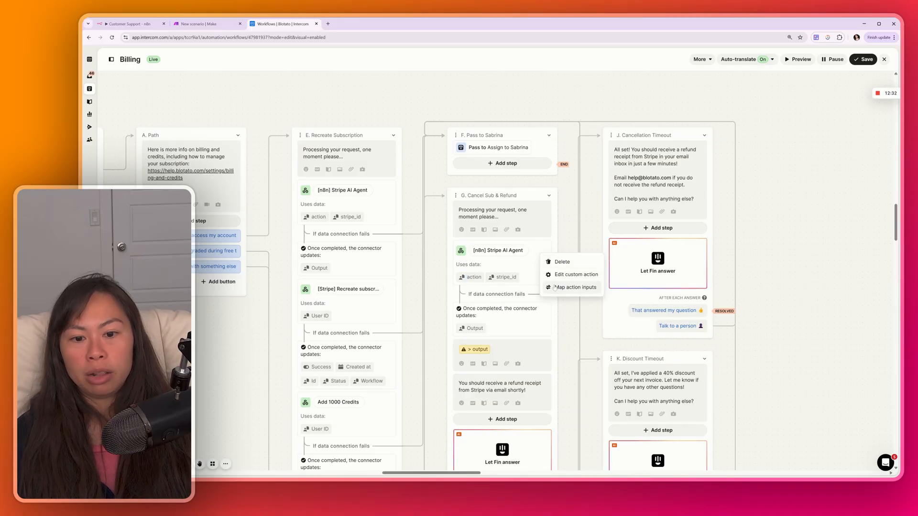
click(575, 275)
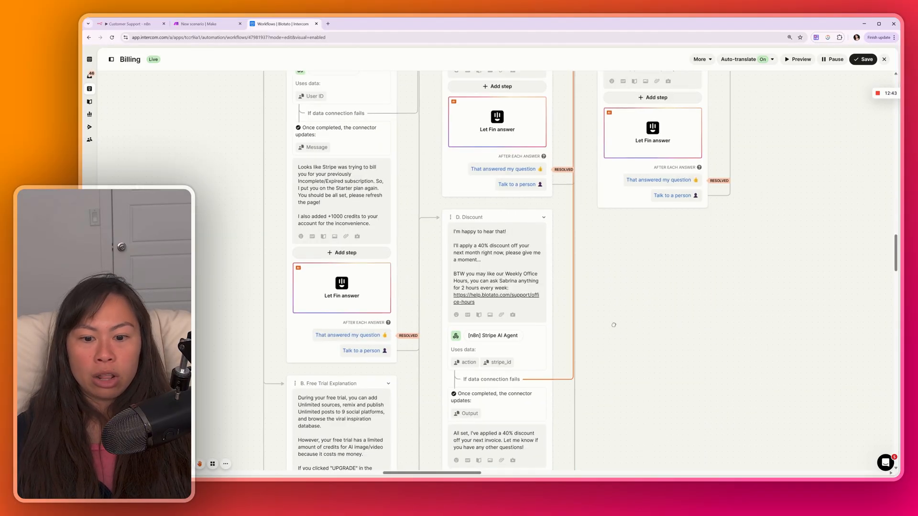
scroll(down, 3)
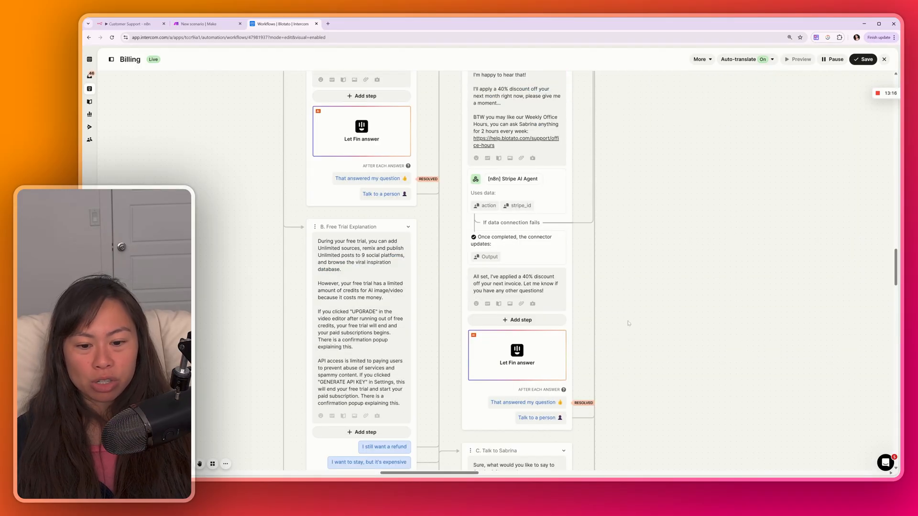
scroll(down, 3)
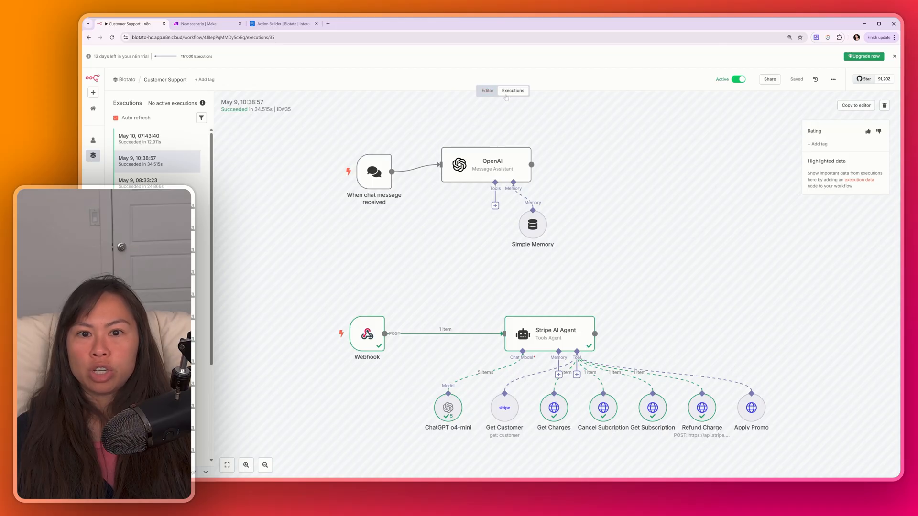
mouse_move(482, 251)
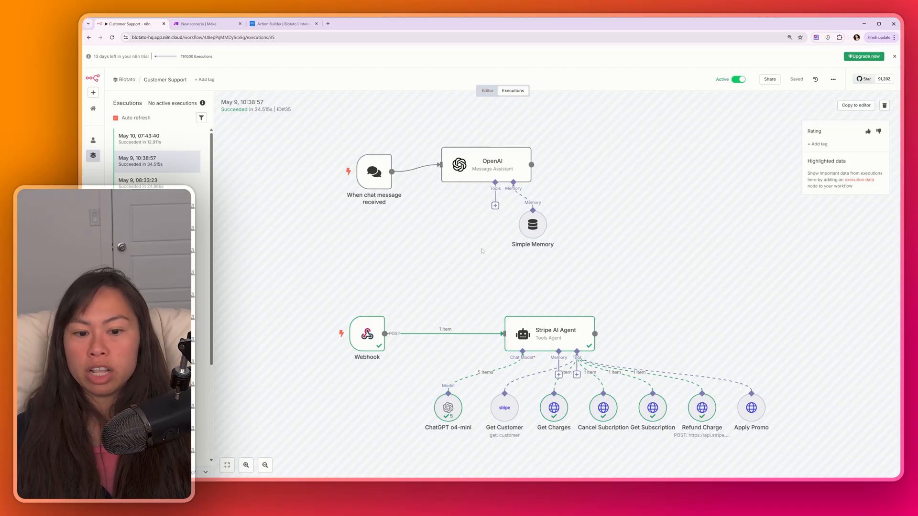
mouse_move(288, 291)
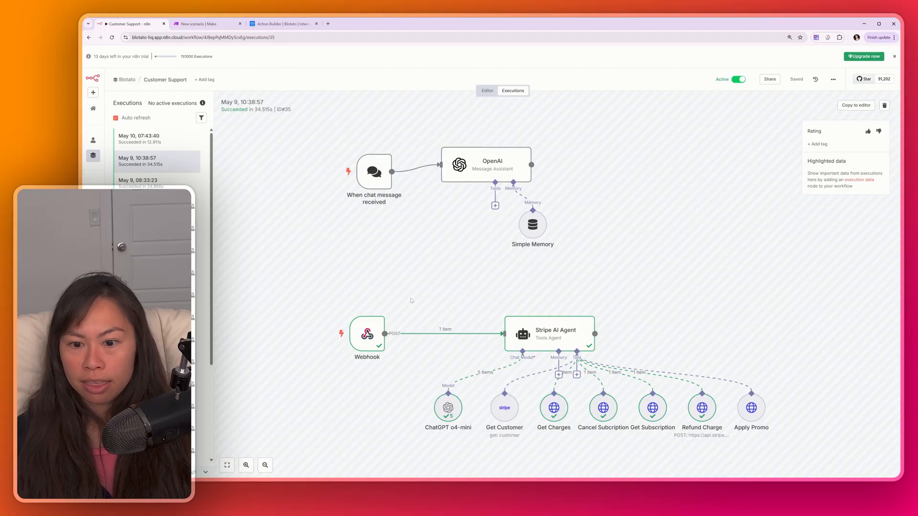
Step: View the Stripe AI Agent's log from the successful May 9, 10:38:57 execution
click(246, 464)
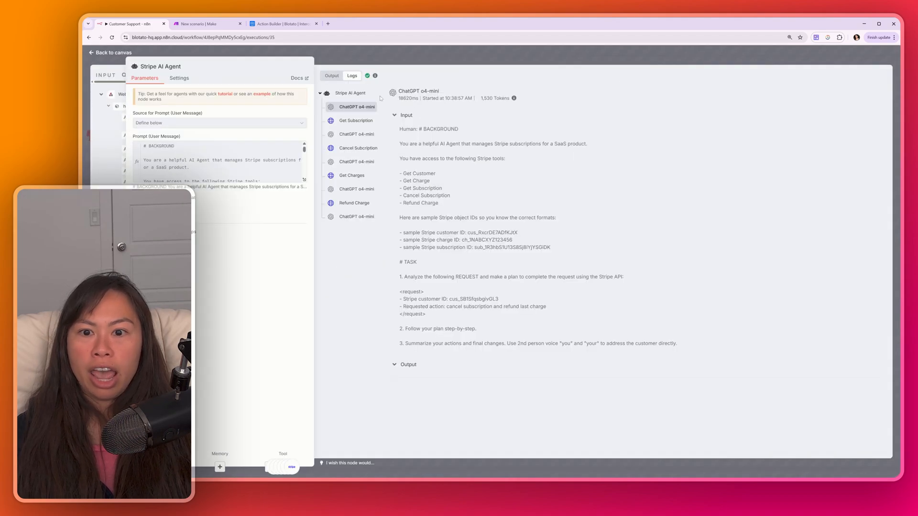
mouse_move(356, 121)
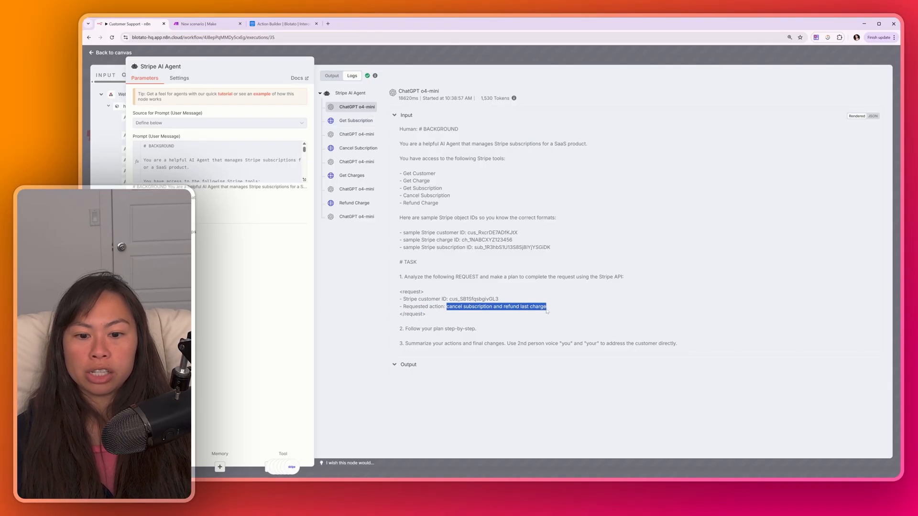
Step: View the ChatGPT o4-mini call whose input includes the Get Subscription data
click(357, 120)
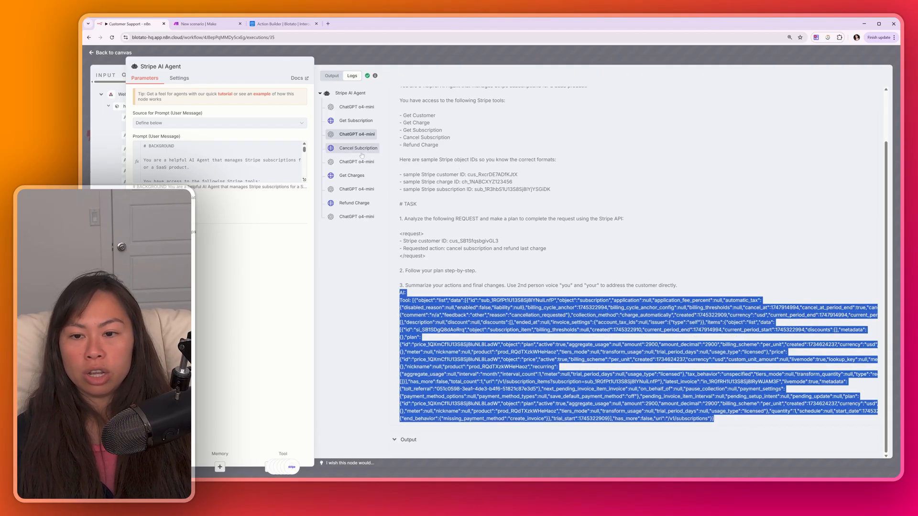
Step: Review the Cancel Subscription, Get Charges and Refund Charge logs confirming the Stripe refund succeeded
click(358, 147)
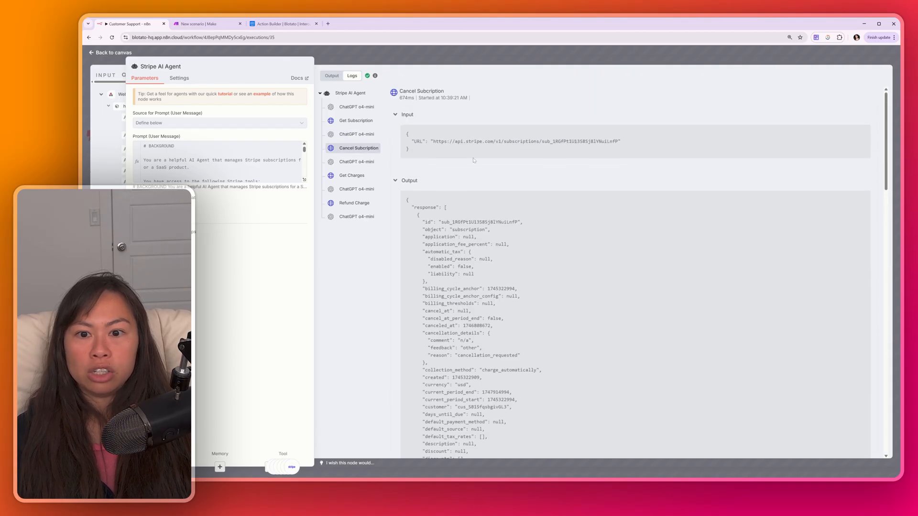
double_click(515, 141)
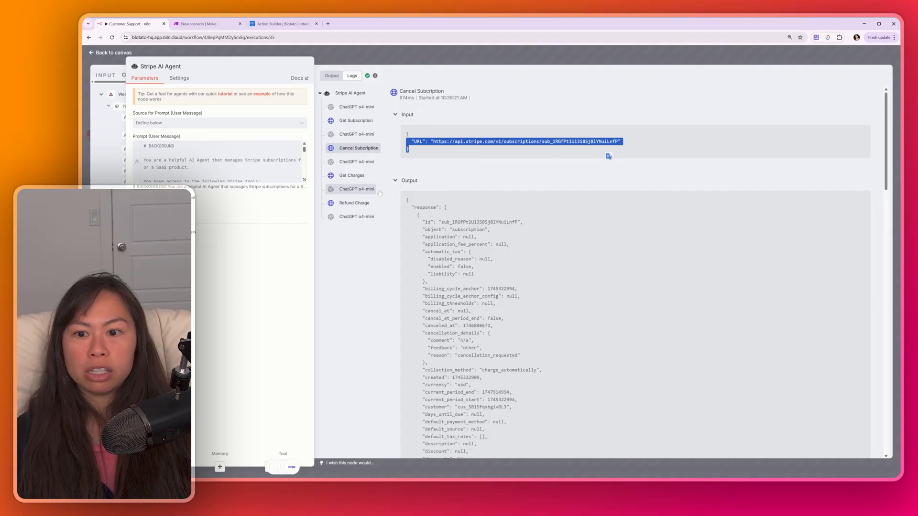
click(351, 175)
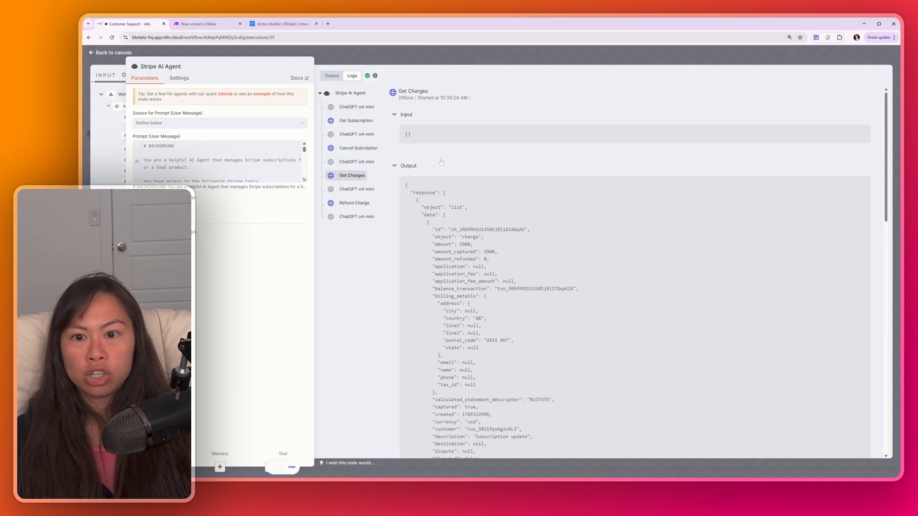
click(353, 202)
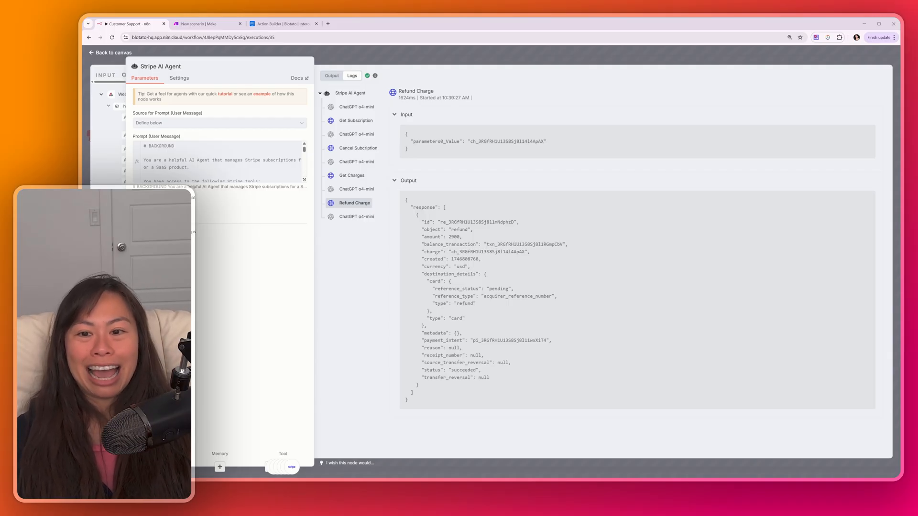
mouse_move(355, 188)
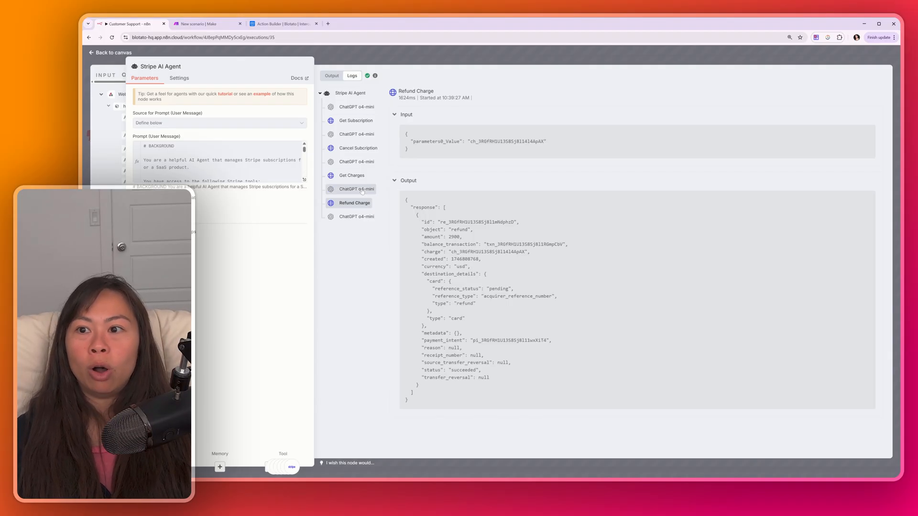
click(206, 24)
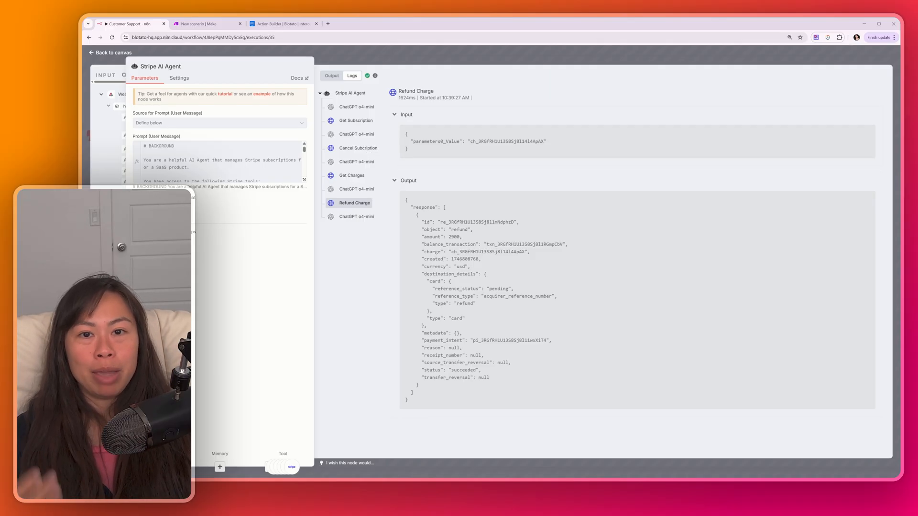
Step: View the agent's final model call, then show the Intercom reply confirming cancellation and the $9.05 refund
click(204, 24)
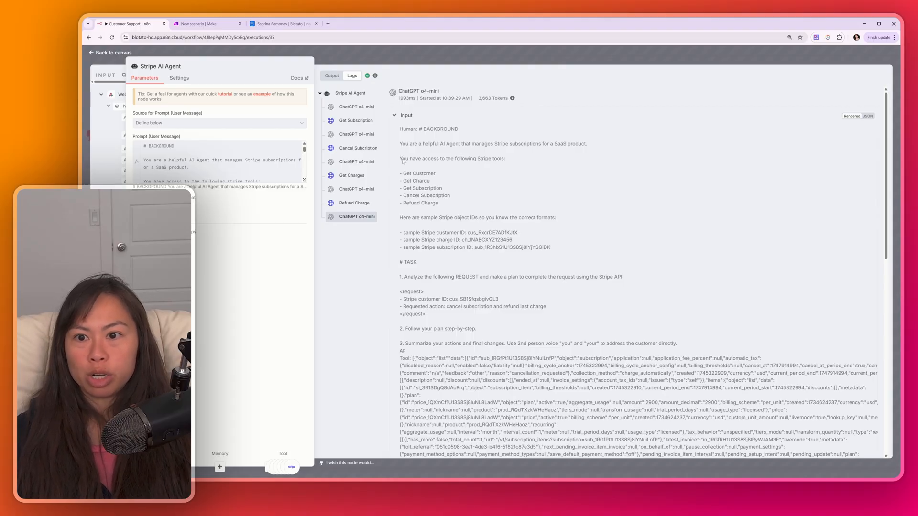
scroll(down, 3)
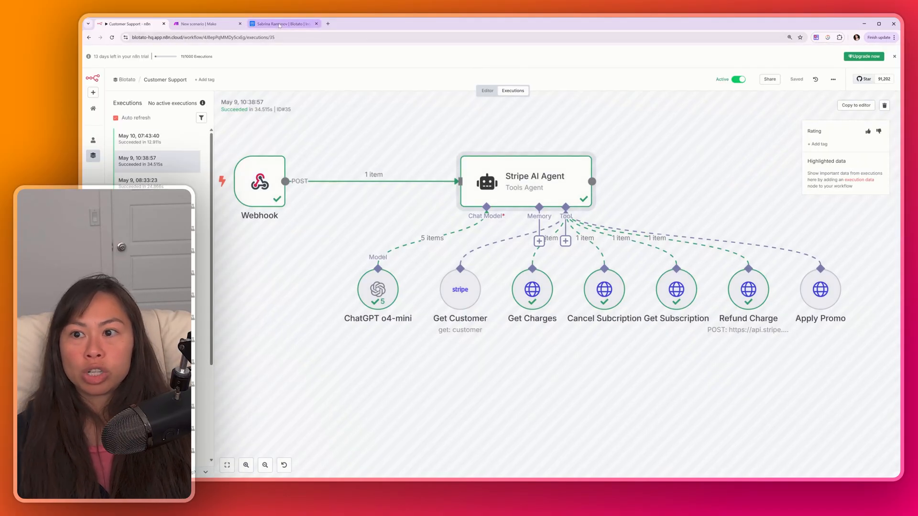
click(284, 24)
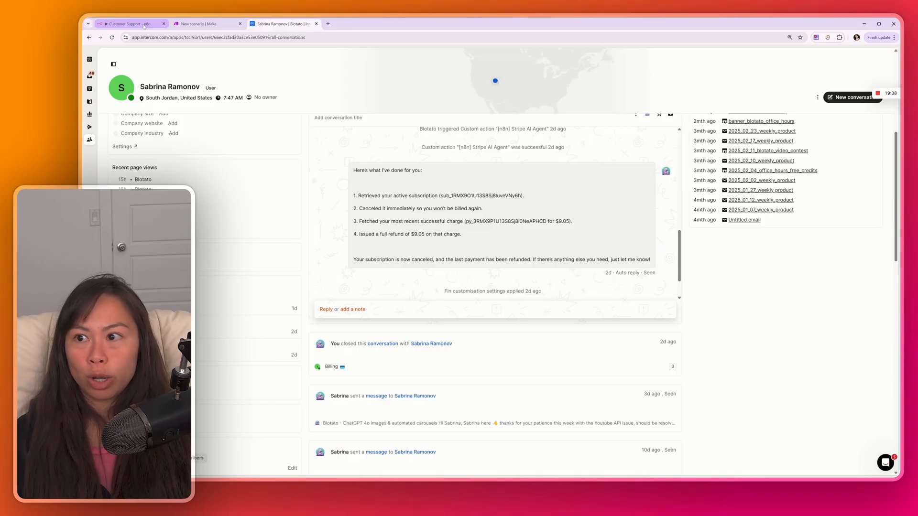
Step: Return to the n8n tab showing the Stripe AI Agent workflow editor
click(129, 23)
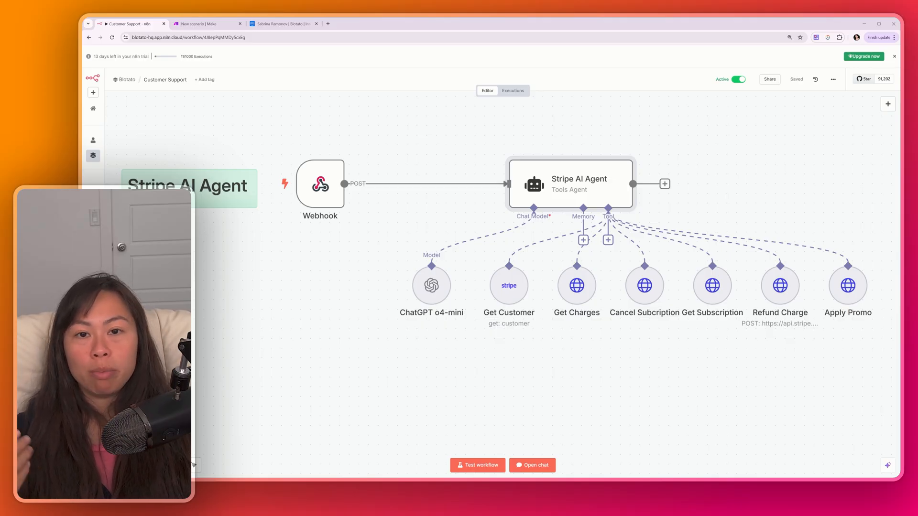
Step: View the mapped inputs of the [n8n] Stripe AI Agent step in Intercom's Billing workflow
click(283, 23)
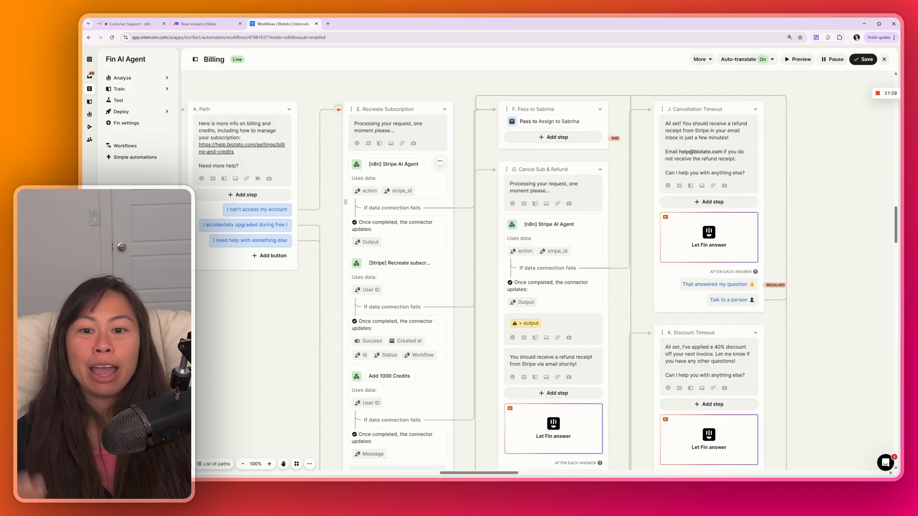
click(440, 162)
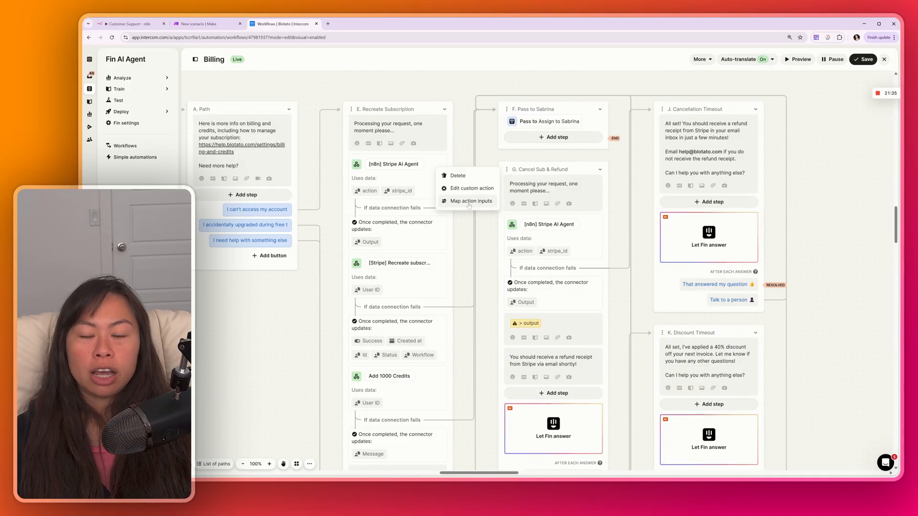
click(471, 201)
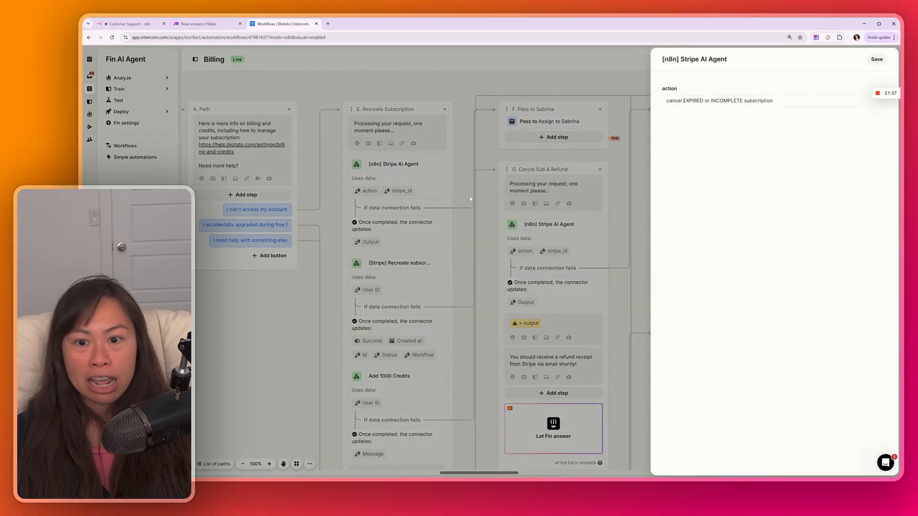